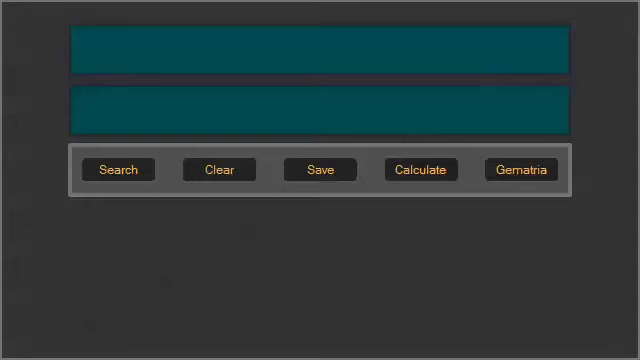
{"action": "mouse_move", "coordinate": [90, 200]}
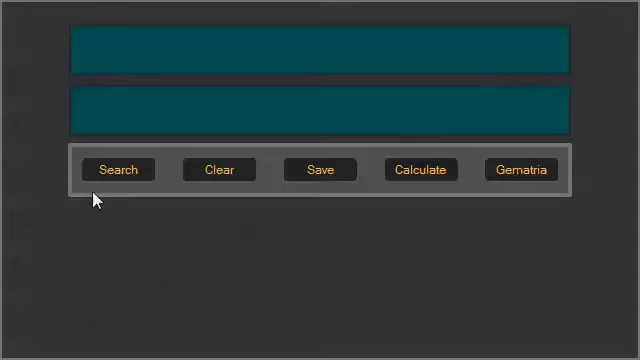
- Scan Genesis 1:1 from the Book/Chapter/Verse lookup into the top box
{"action": "left_click", "coordinate": [119, 168]}
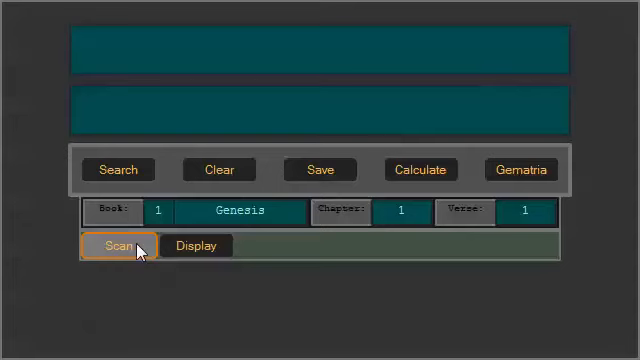
{"action": "left_click", "coordinate": [118, 246]}
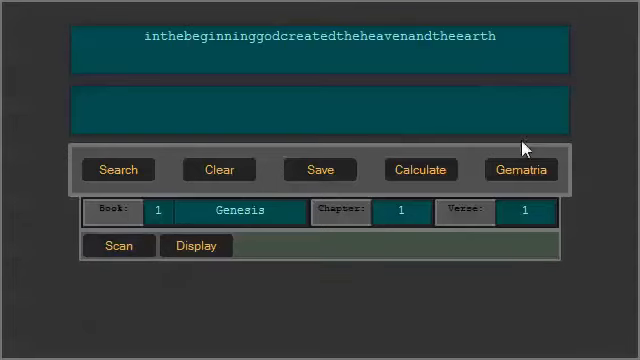
- Calculate Genesis 1:1's reverse gematria as 777 with each letter's value displayed
{"action": "left_click", "coordinate": [520, 169]}
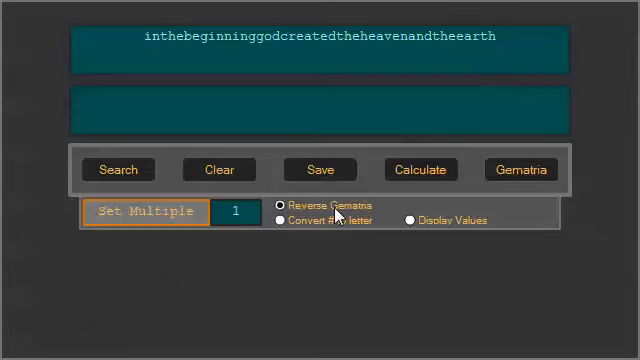
{"action": "left_click", "coordinate": [410, 221]}
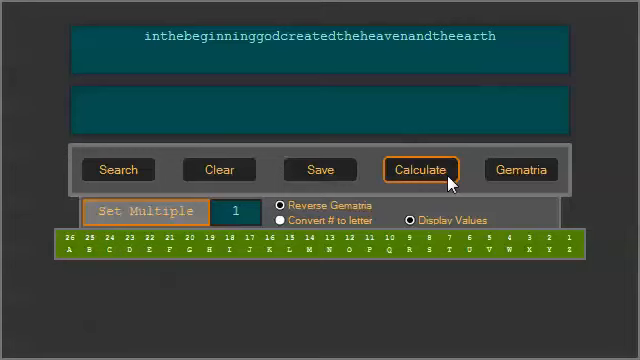
{"action": "left_click", "coordinate": [420, 169]}
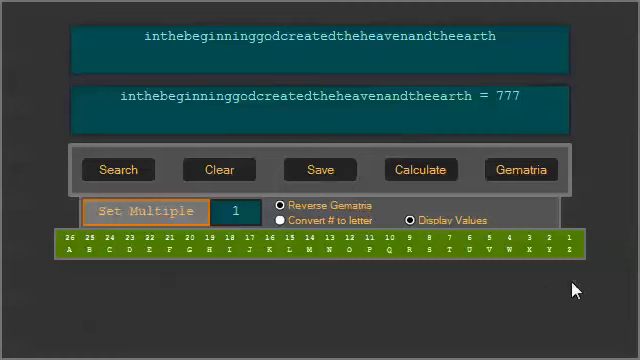
{"action": "mouse_move", "coordinate": [570, 283]}
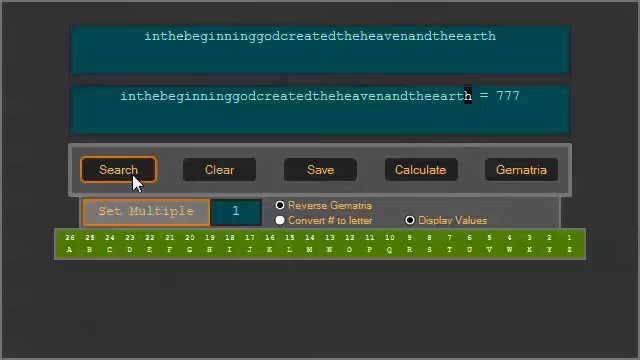
- Bring back the verse lookup to load Genesis 1:2 into the top box
{"action": "left_click", "coordinate": [120, 169]}
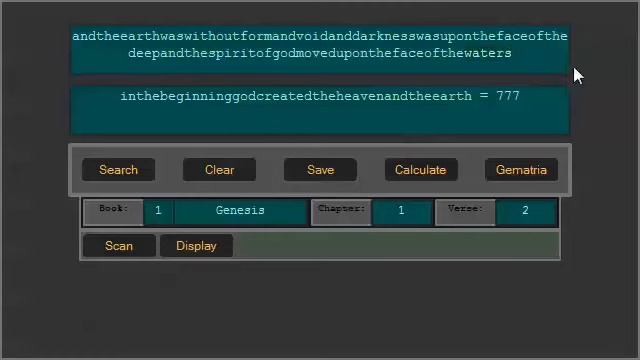
{"action": "mouse_move", "coordinate": [472, 208]}
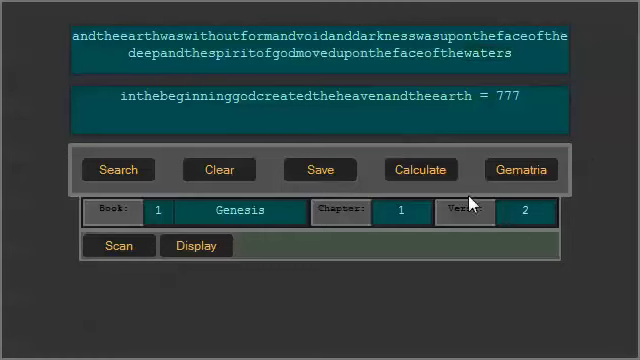
{"action": "mouse_move", "coordinate": [470, 210]}
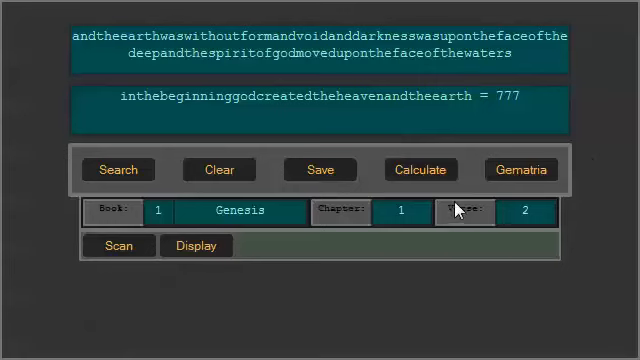